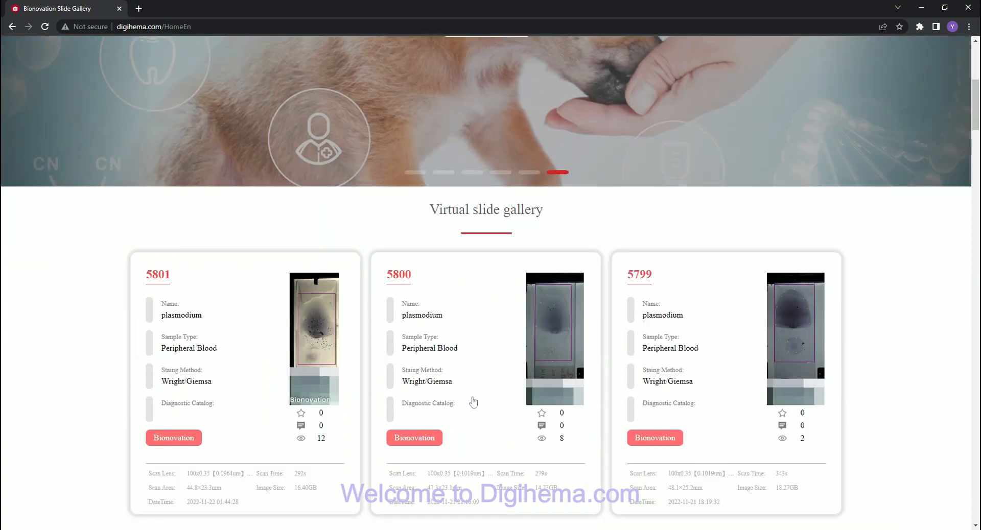
Scroll the home page down to the virtual slide gallery preview cards.
scroll("down", 3)
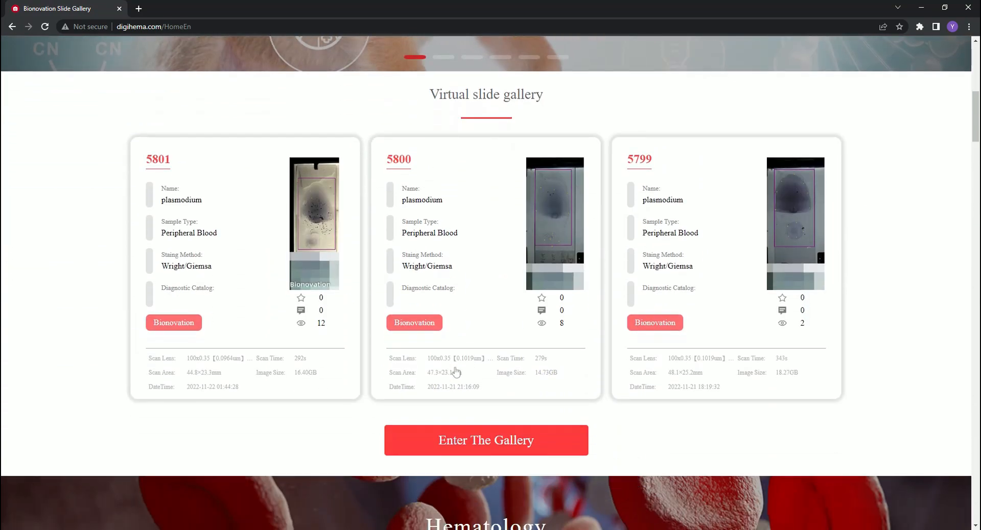
Enter the gallery to show the full Bionovation slide list with scan details.
left_click(487, 441)
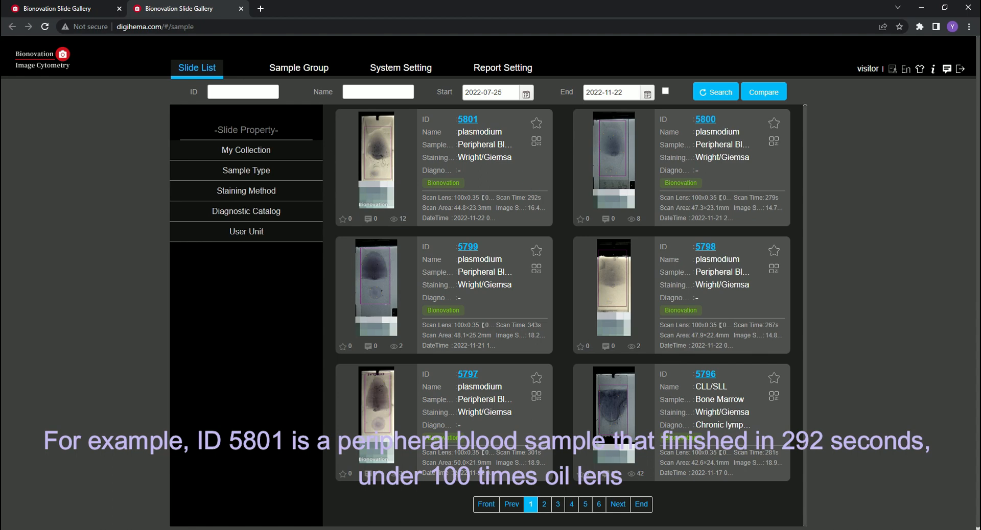
mouse_move(493, 127)
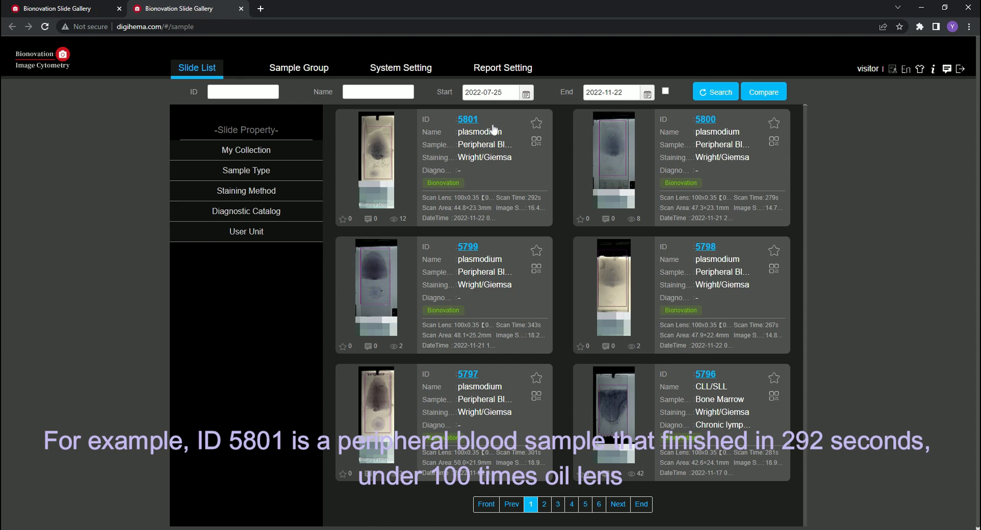
left_click(467, 120)
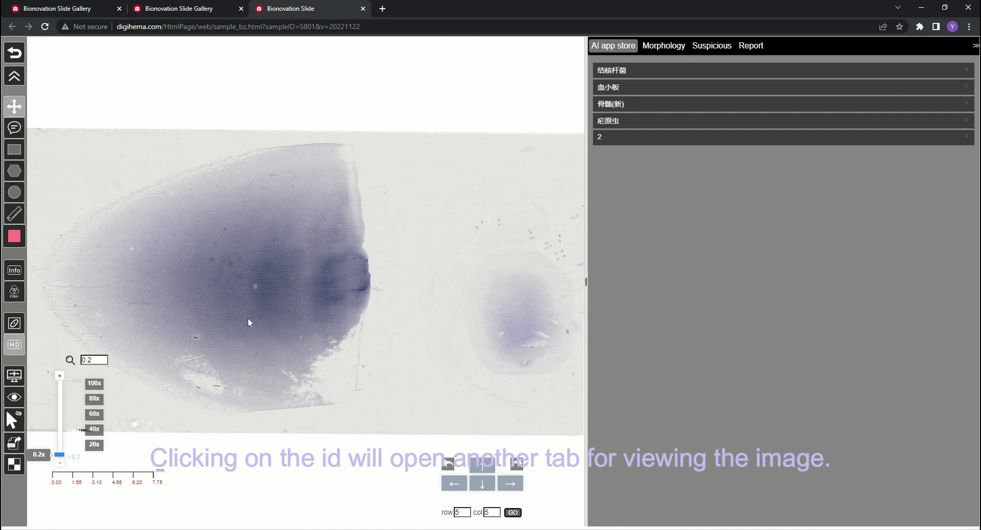
mouse_move(13, 105)
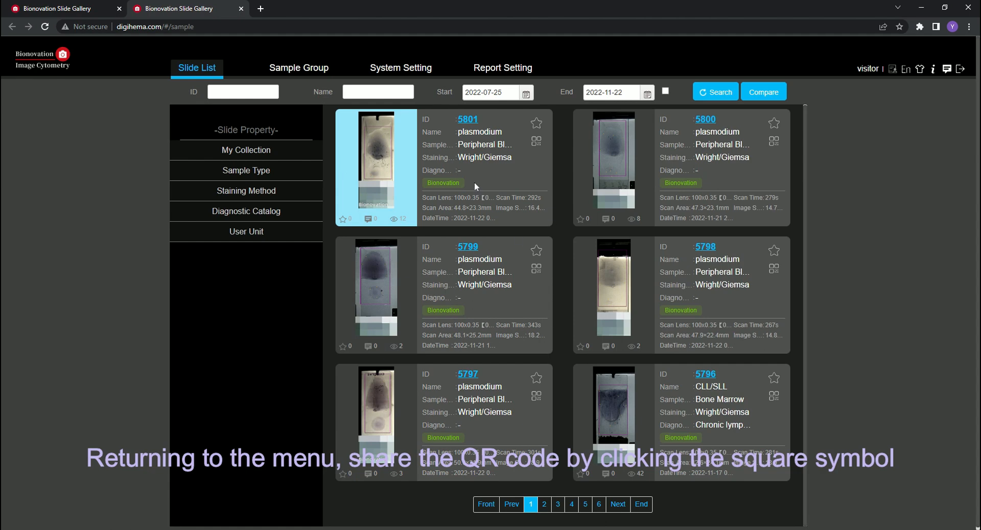
mouse_move(504, 179)
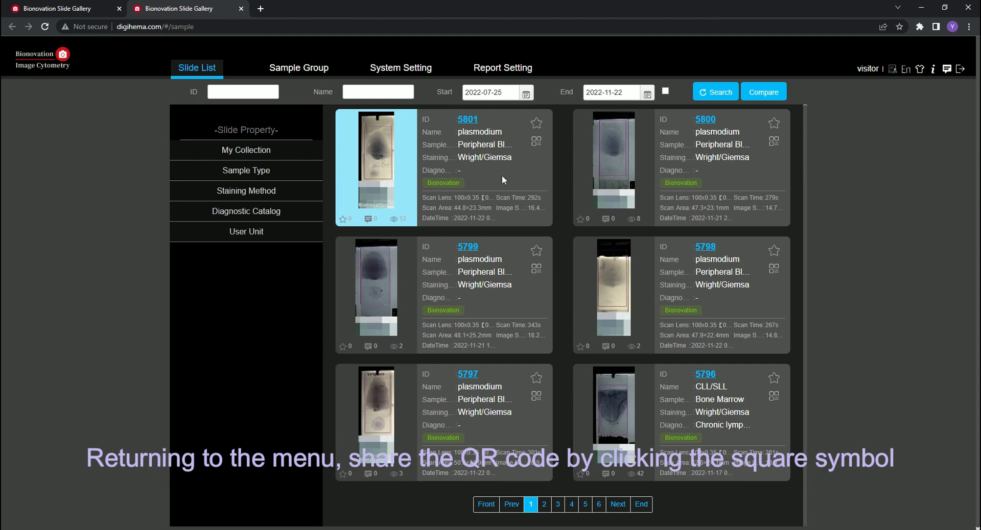
left_click(773, 140)
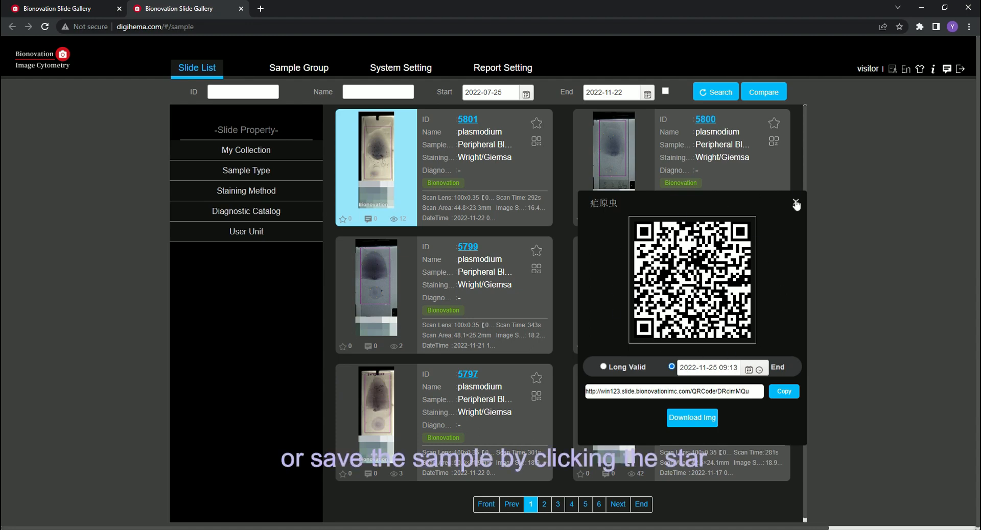
left_click(796, 205)
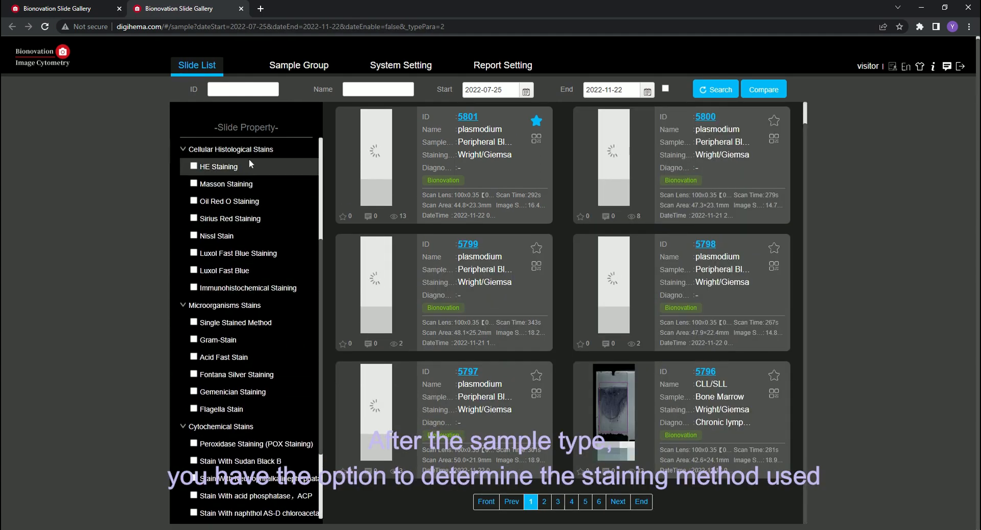
Expand the Diagnostic Catalog filter and scroll through its disease categories.
left_click(543, 501)
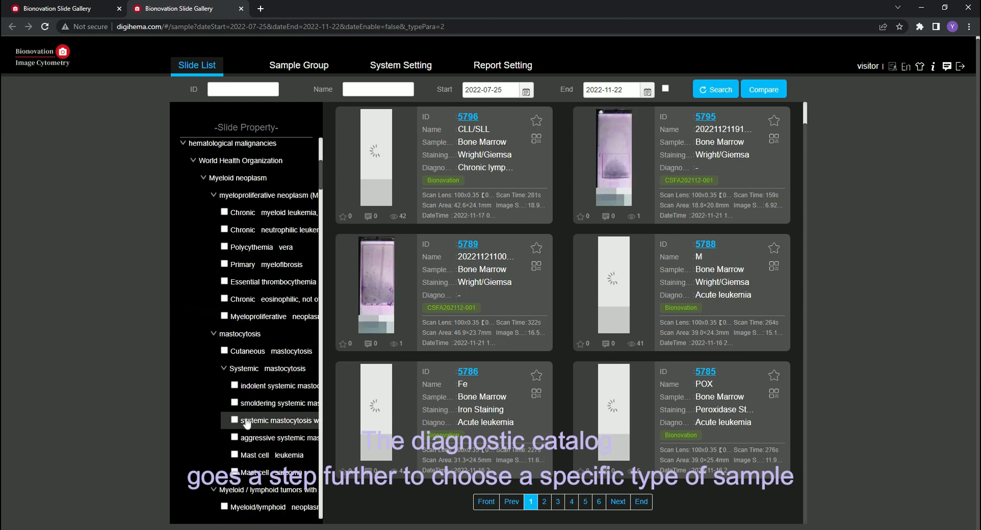
scroll("down", 3)
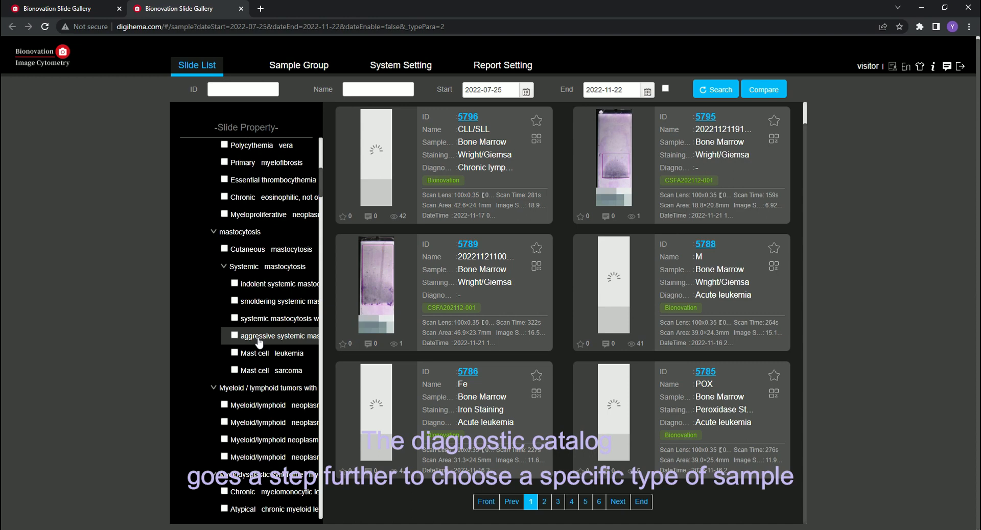
scroll("down", 3)
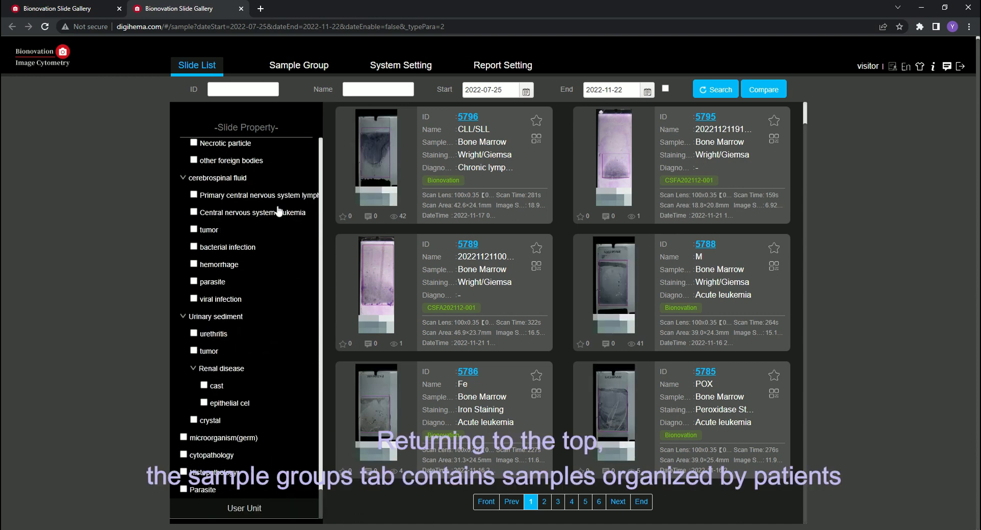
Switch to Sample Group and expand patient Chen's medical record with its five slides.
left_click(298, 65)
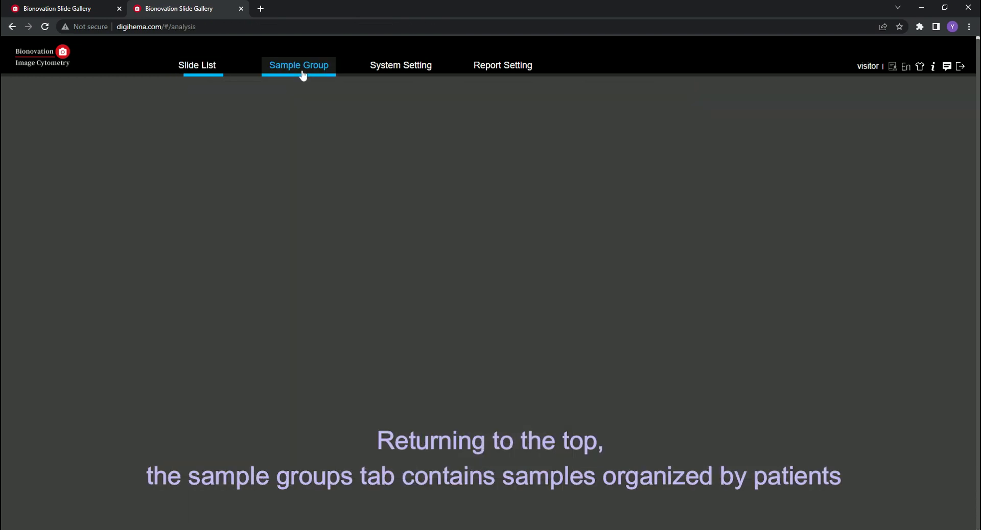
left_click(298, 65)
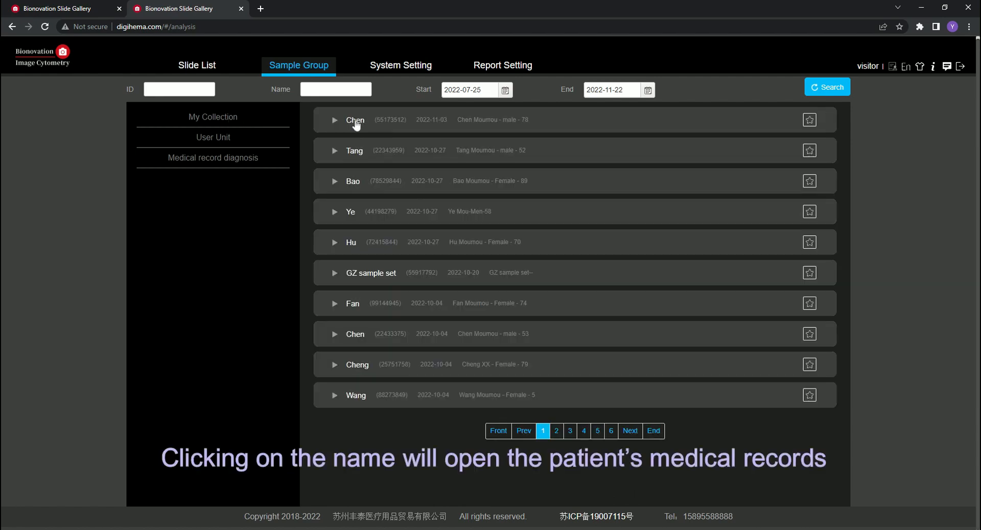
left_click(355, 120)
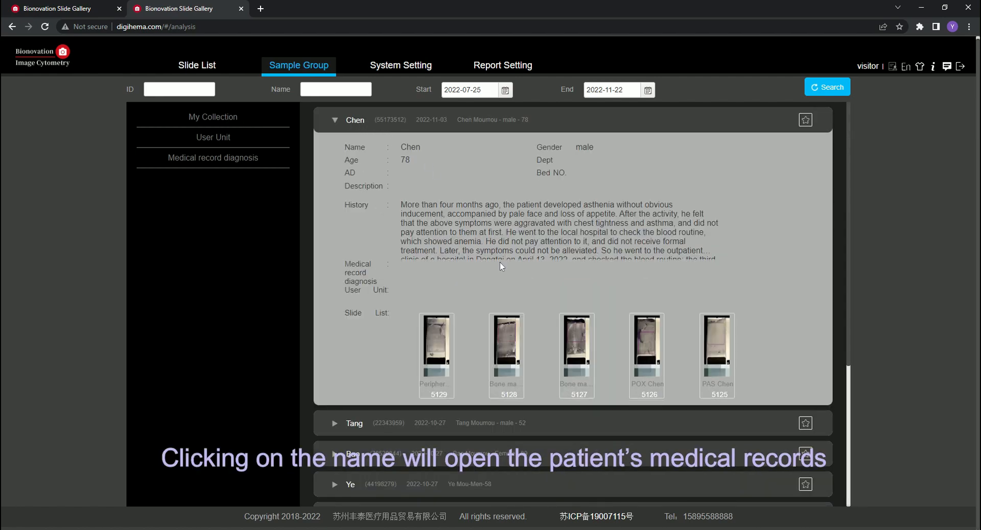
scroll("down", 3)
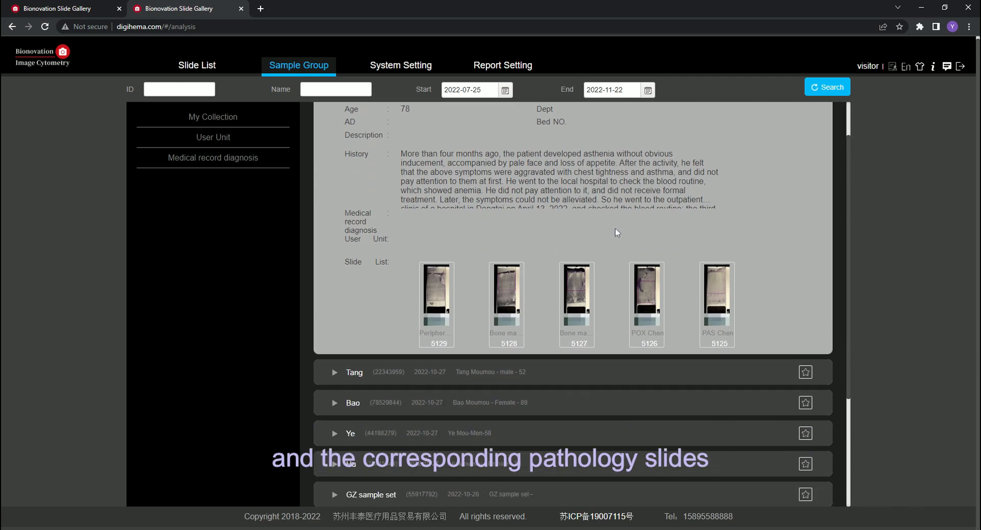